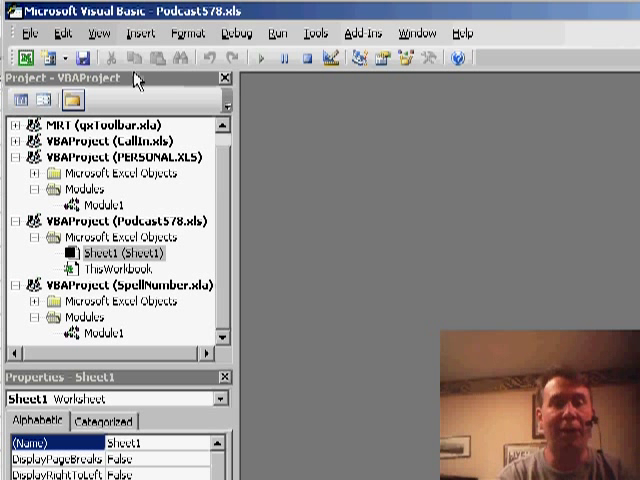
Step: Insert a new code module into the VBA project for the ConcatenateRange function
click(152, 32)
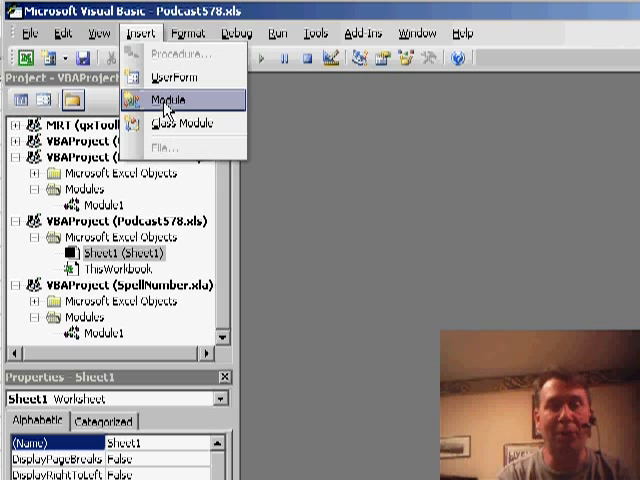
click(178, 98)
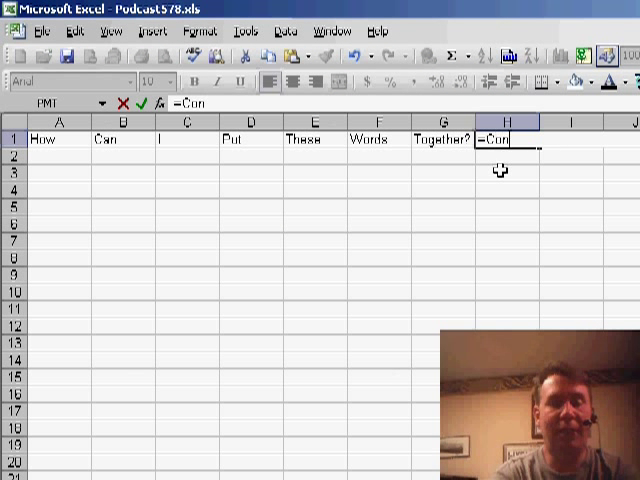
Step: Enter =Concatenaterange( in H1 and select the row-1 words as its range argument
text(catenaterang)
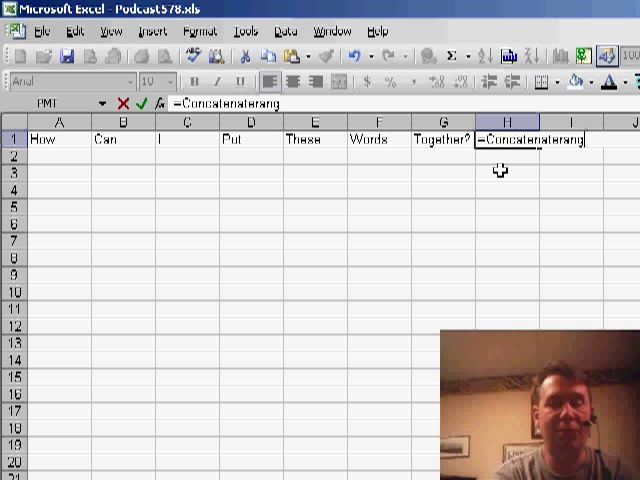
drag(58, 140, 116, 140)
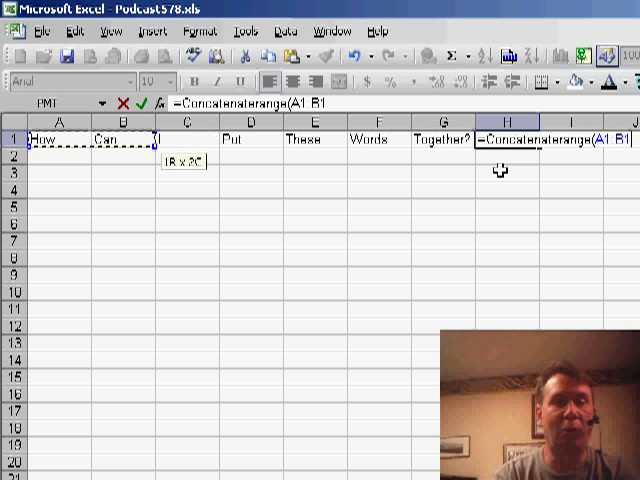